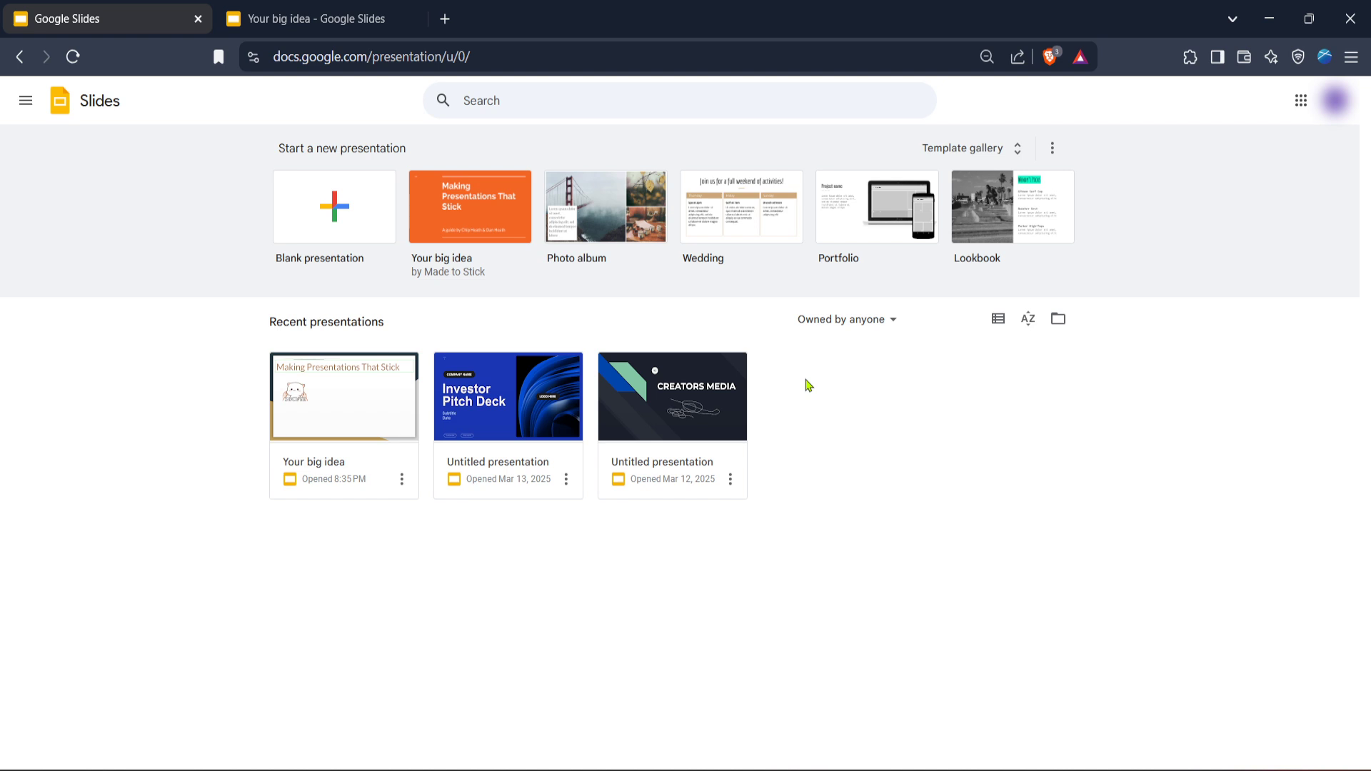
mouse_move(846, 390)
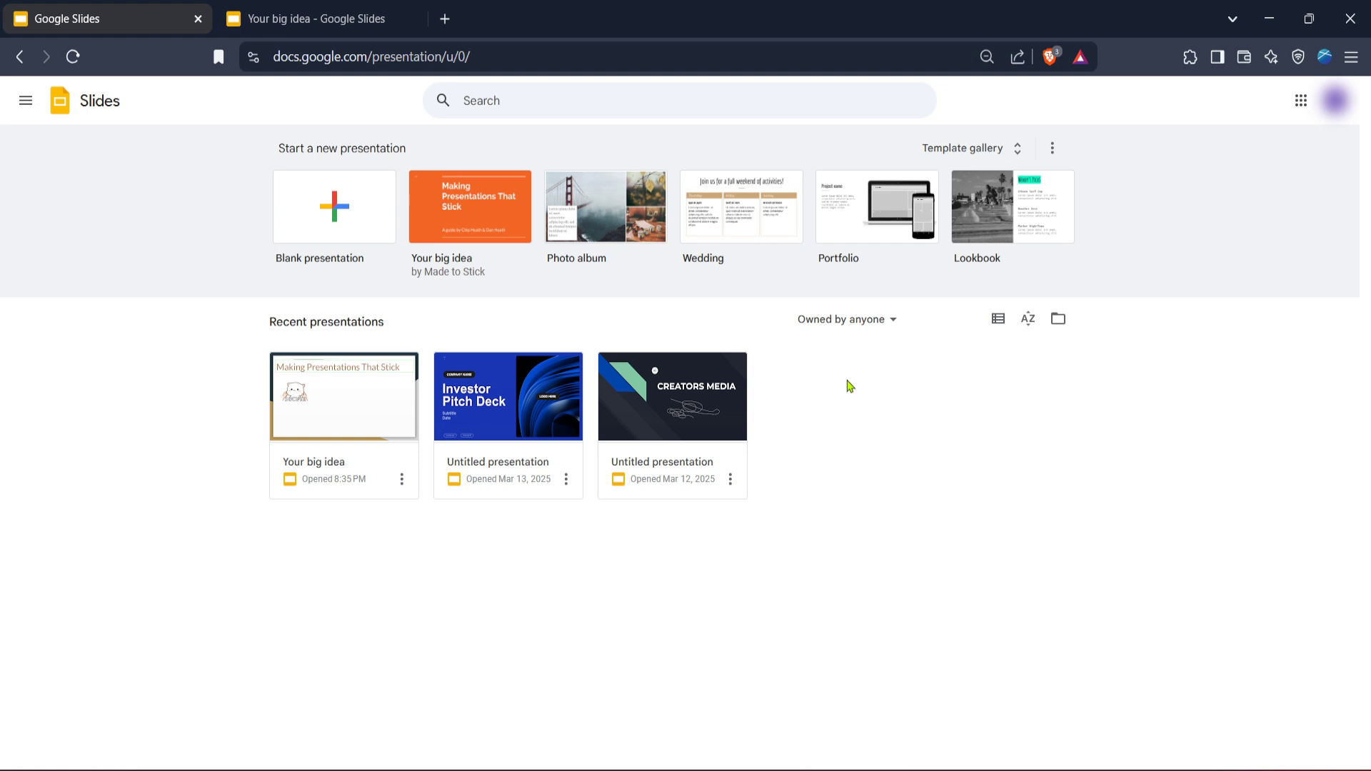
mouse_move(864, 384)
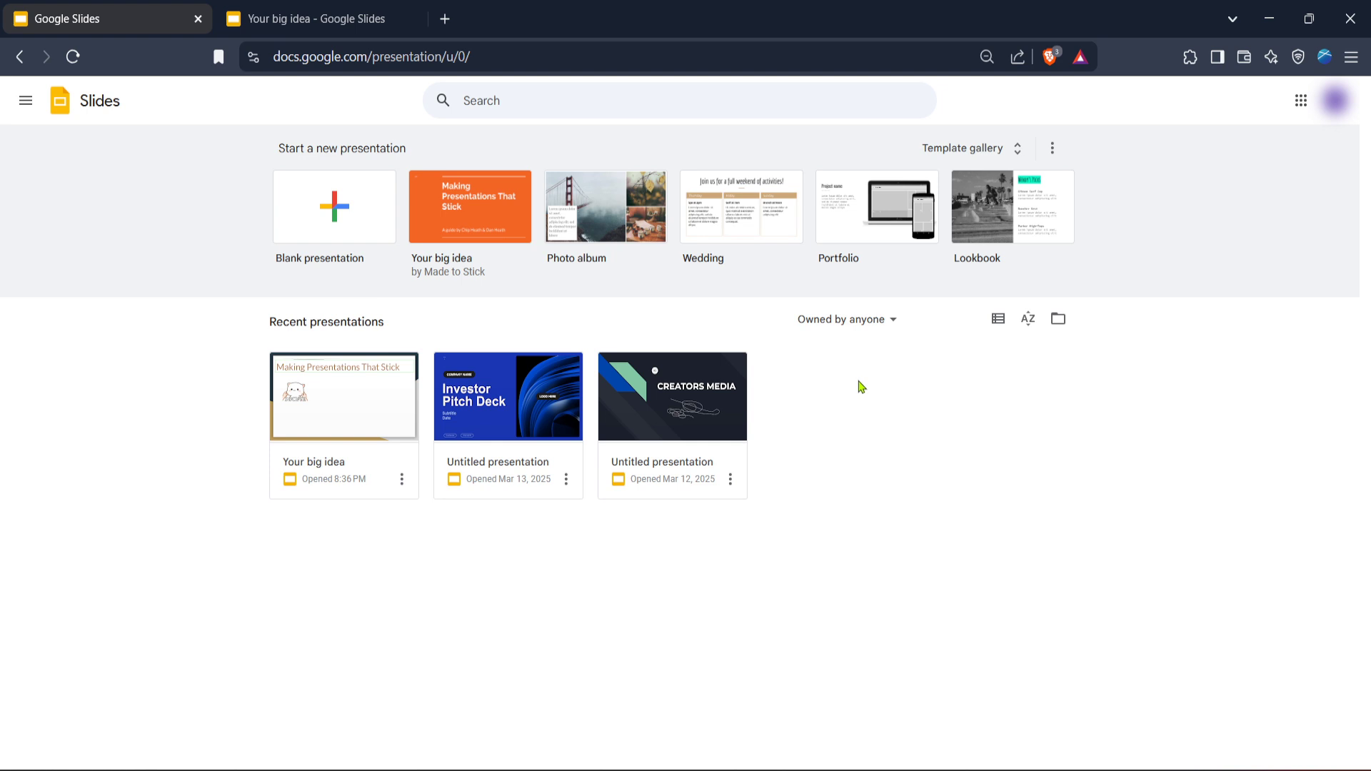
mouse_move(854, 393)
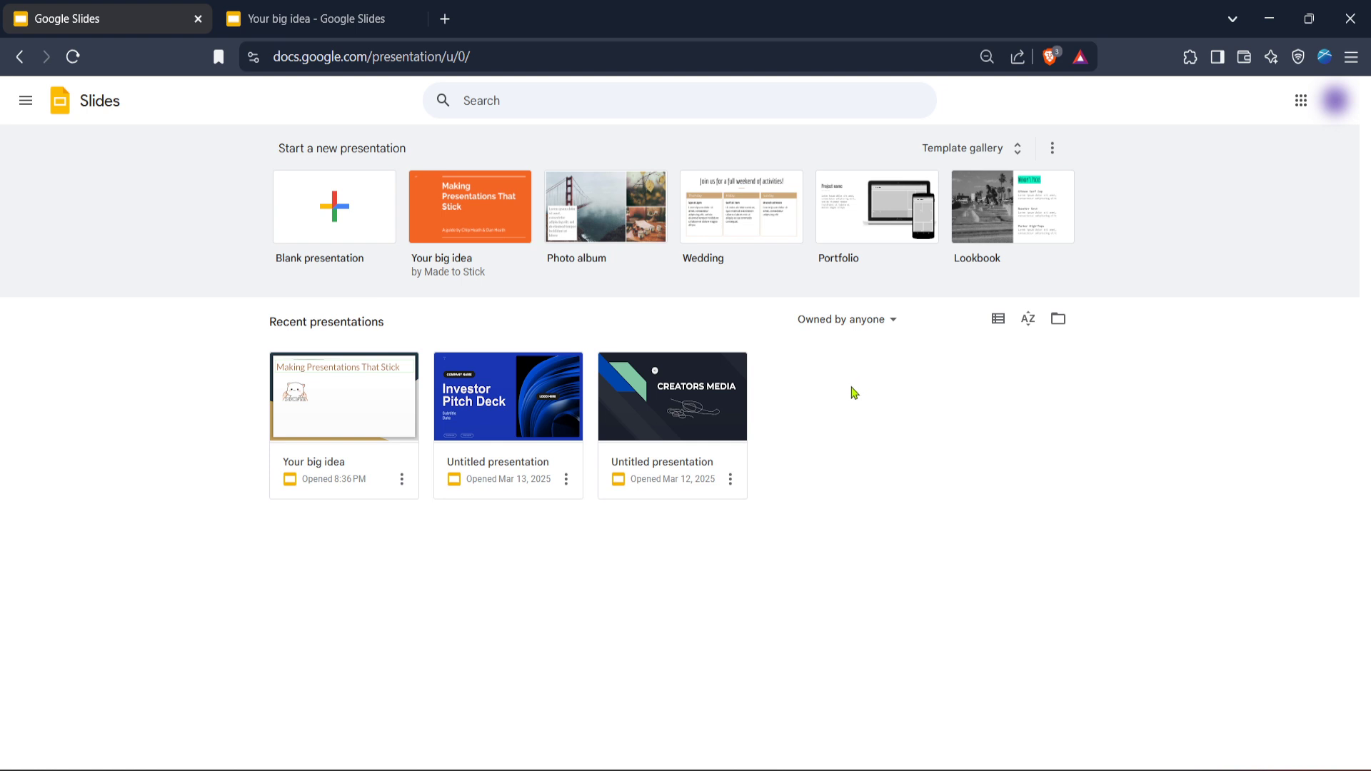
mouse_move(552, 352)
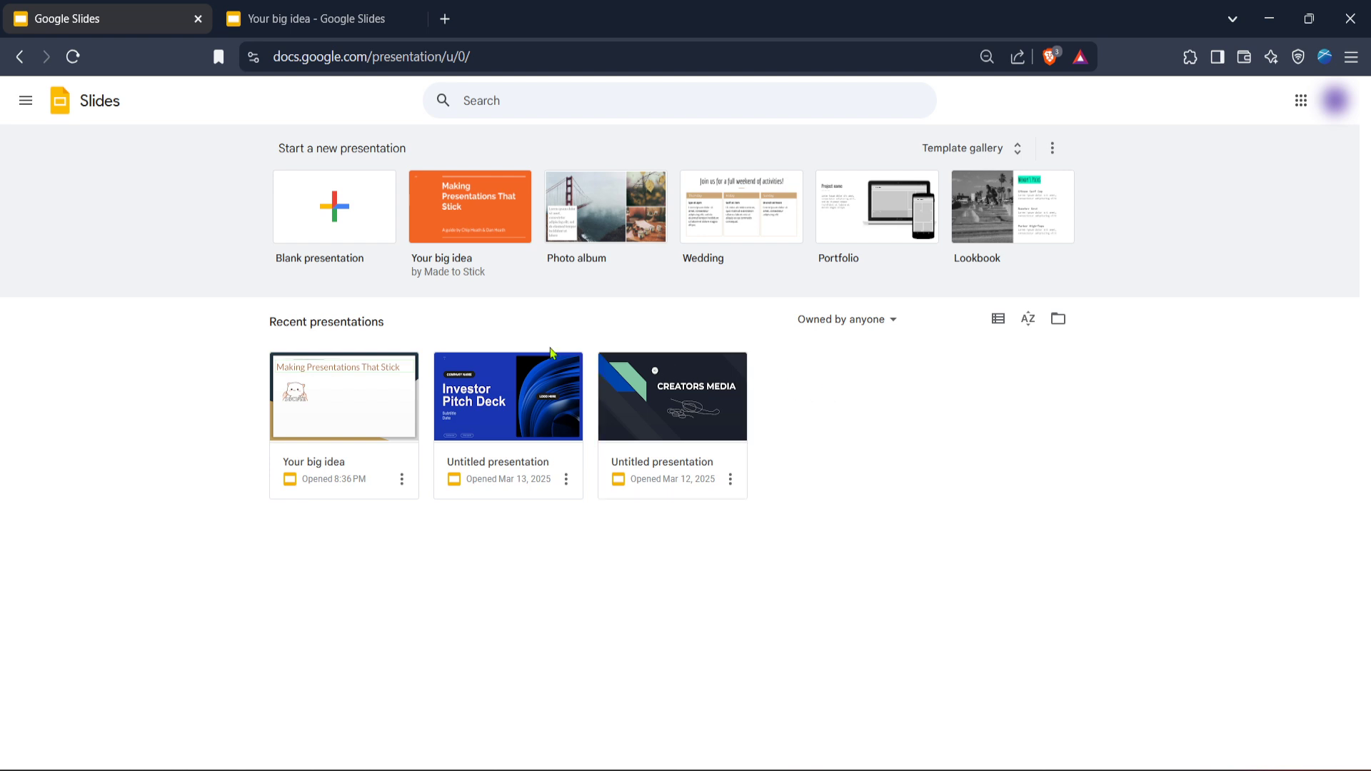
mouse_move(477, 317)
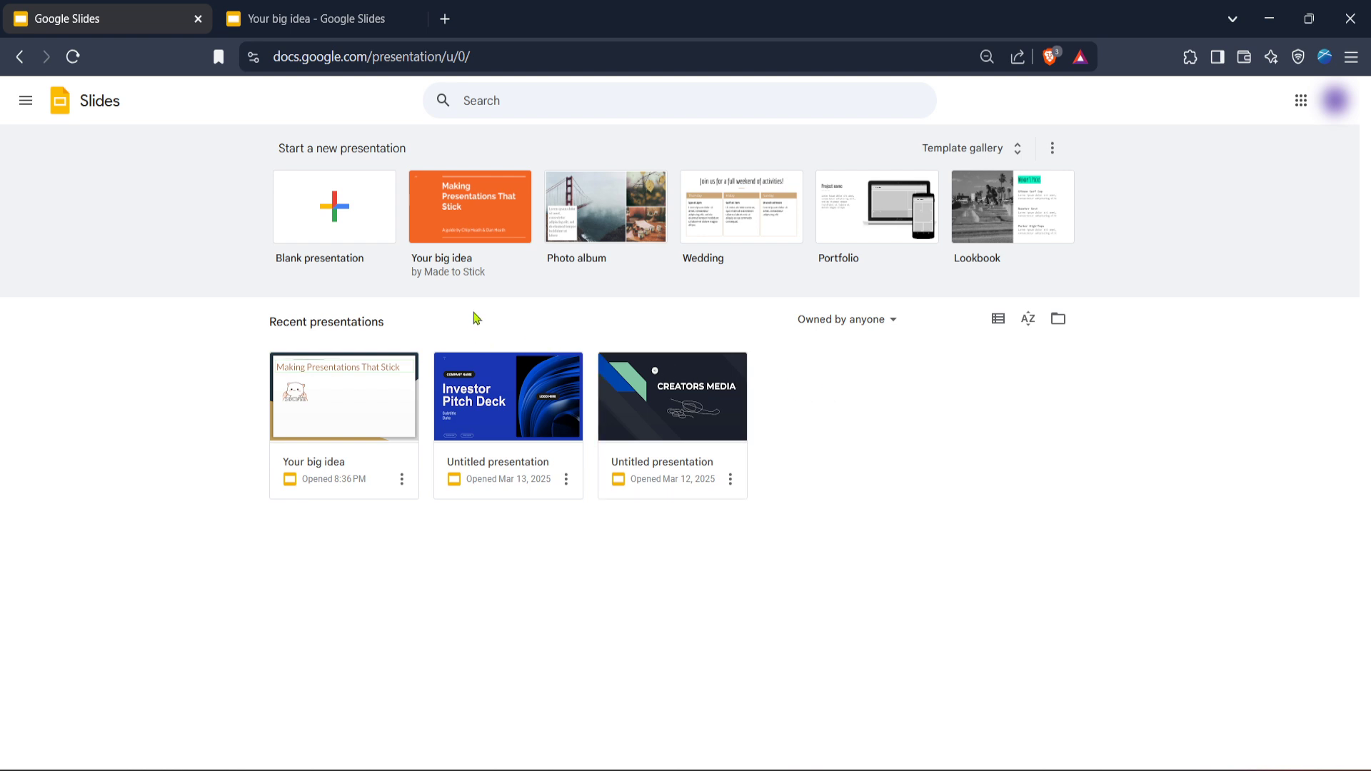
mouse_move(547, 328)
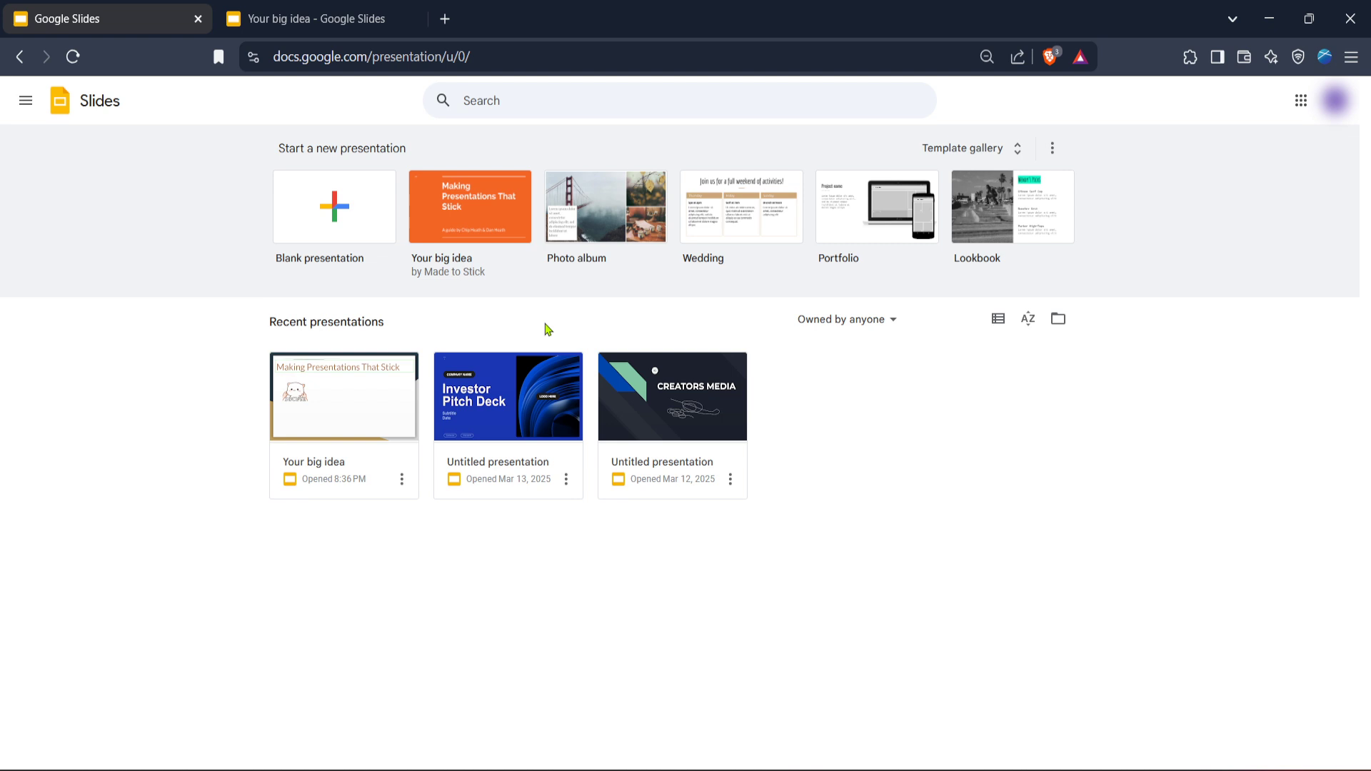
mouse_move(413, 281)
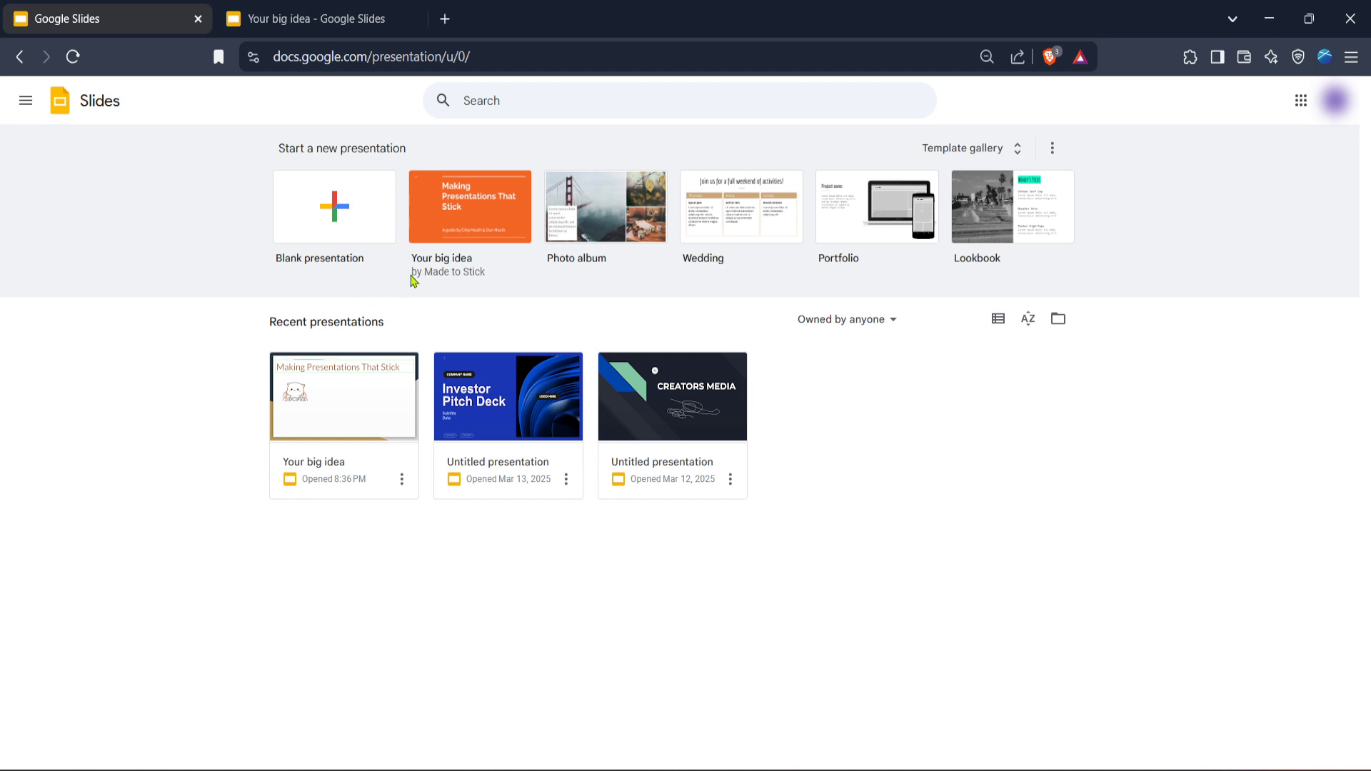
mouse_move(492, 294)
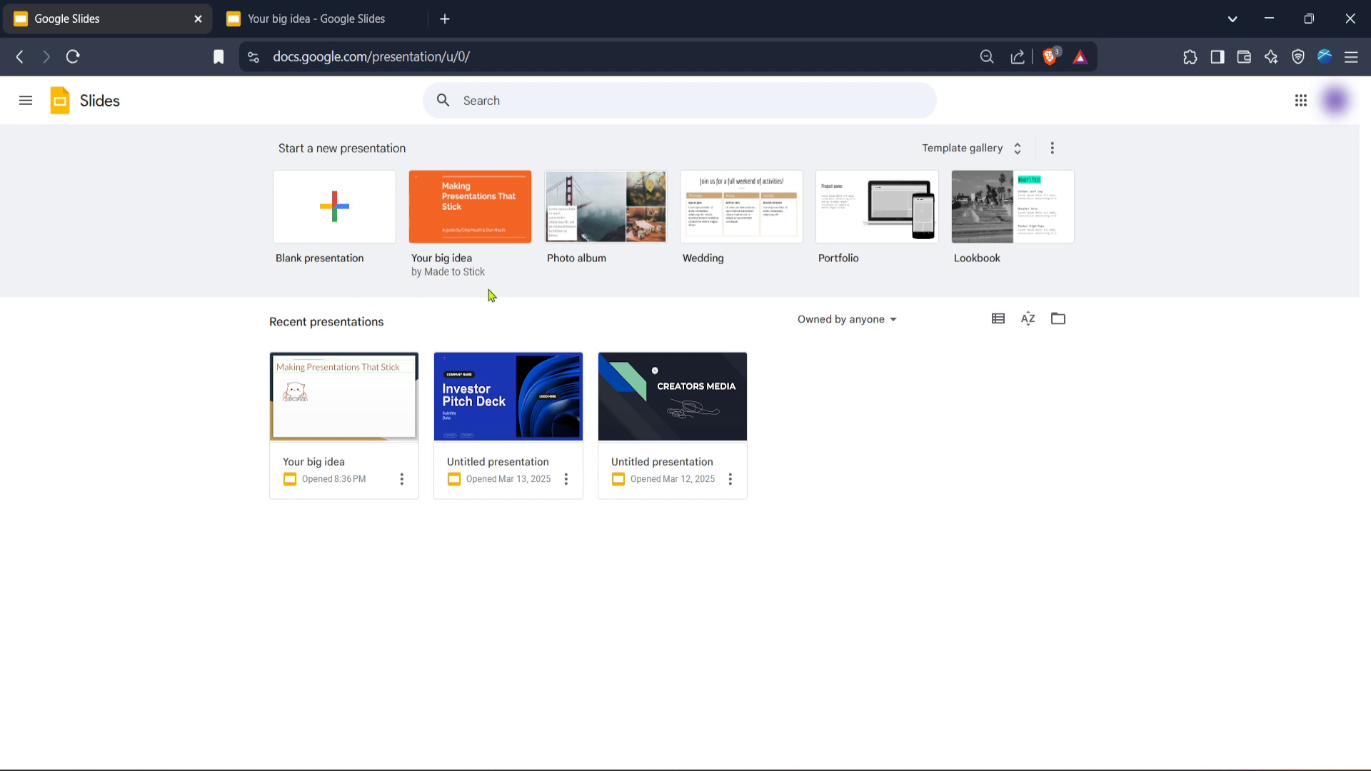
mouse_move(452, 291)
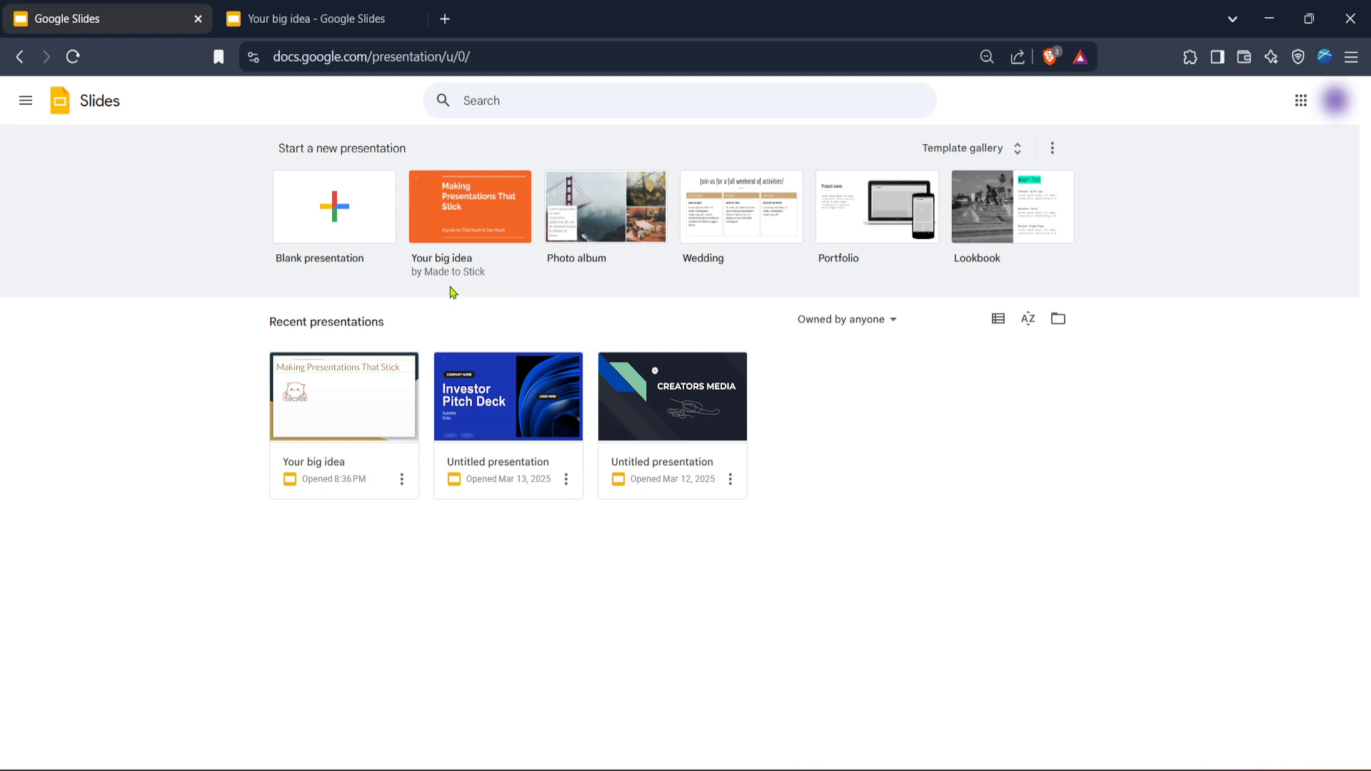
mouse_move(563, 236)
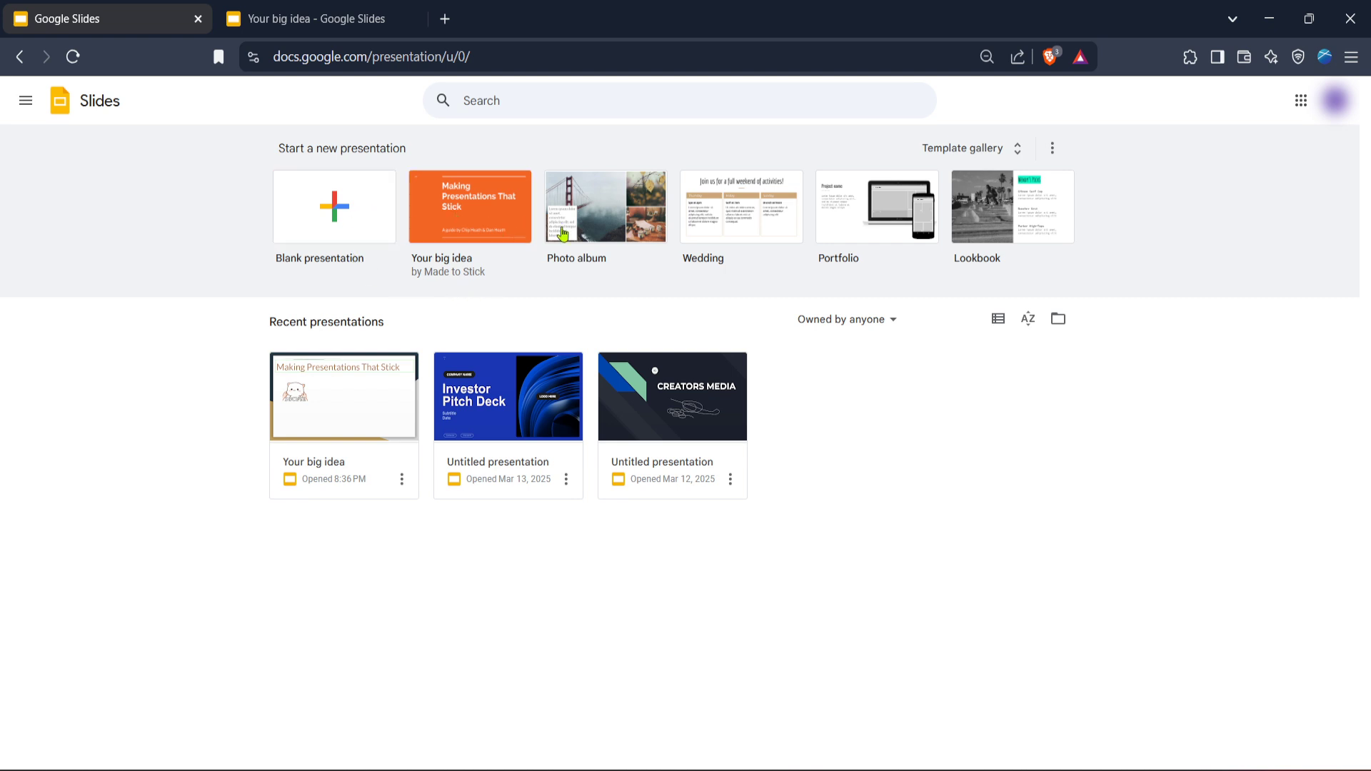
mouse_move(532, 290)
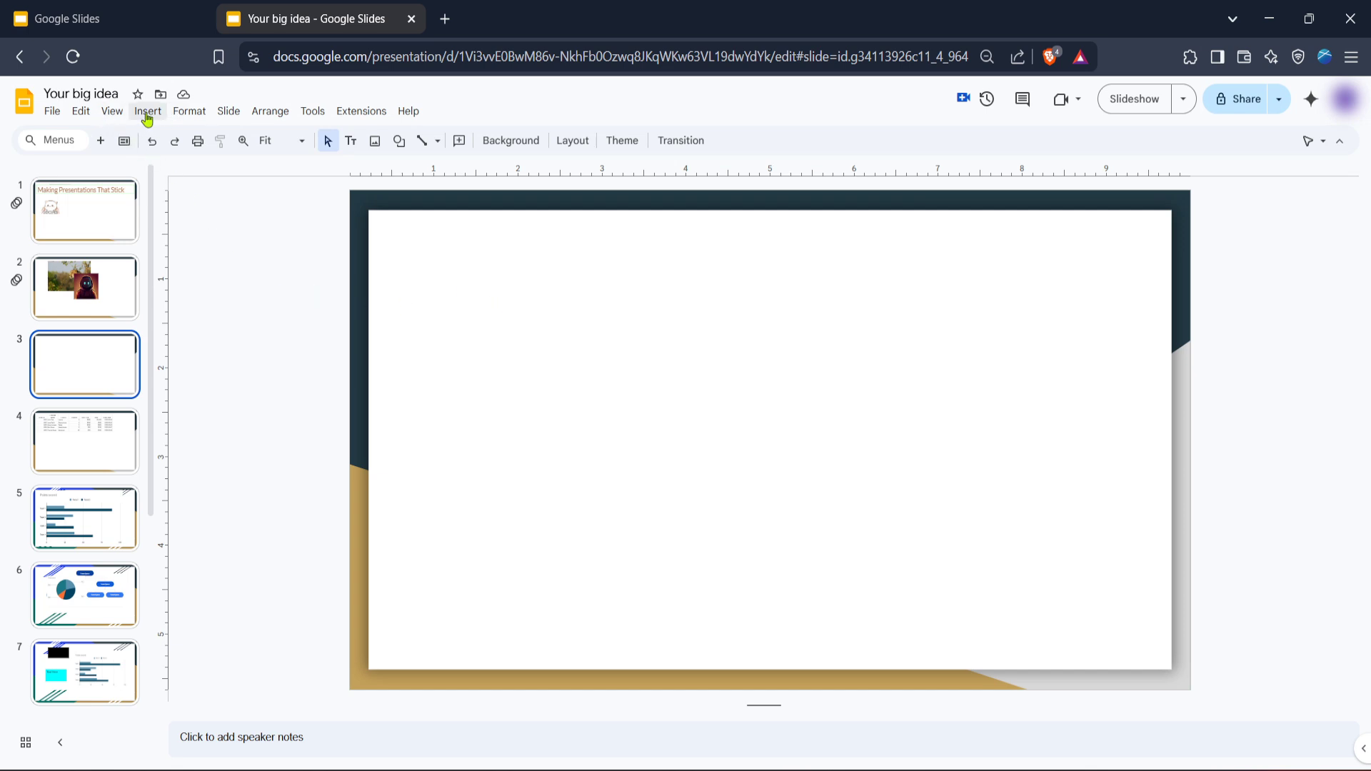
Step: Choose Insert > Audio to bring up the Drive audio picker for slide 3
left_click(147, 111)
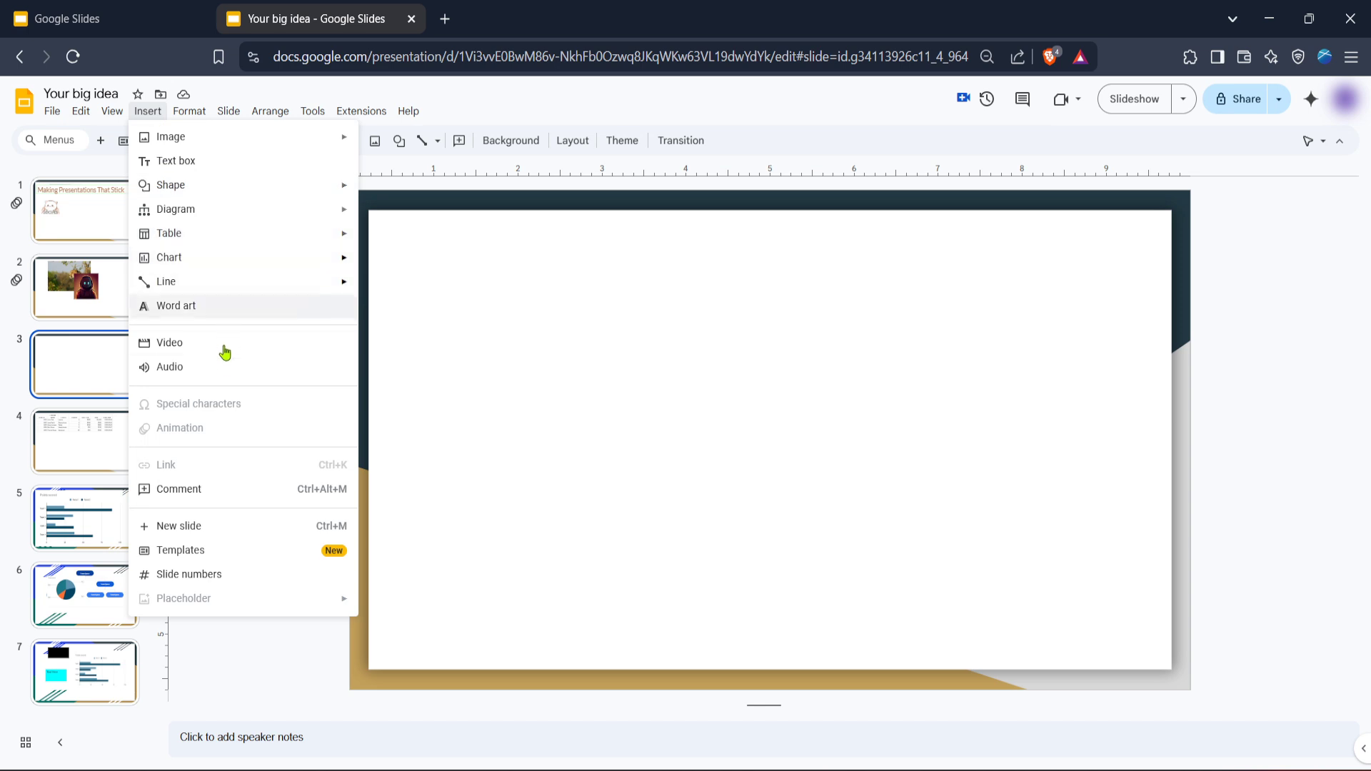
mouse_move(221, 367)
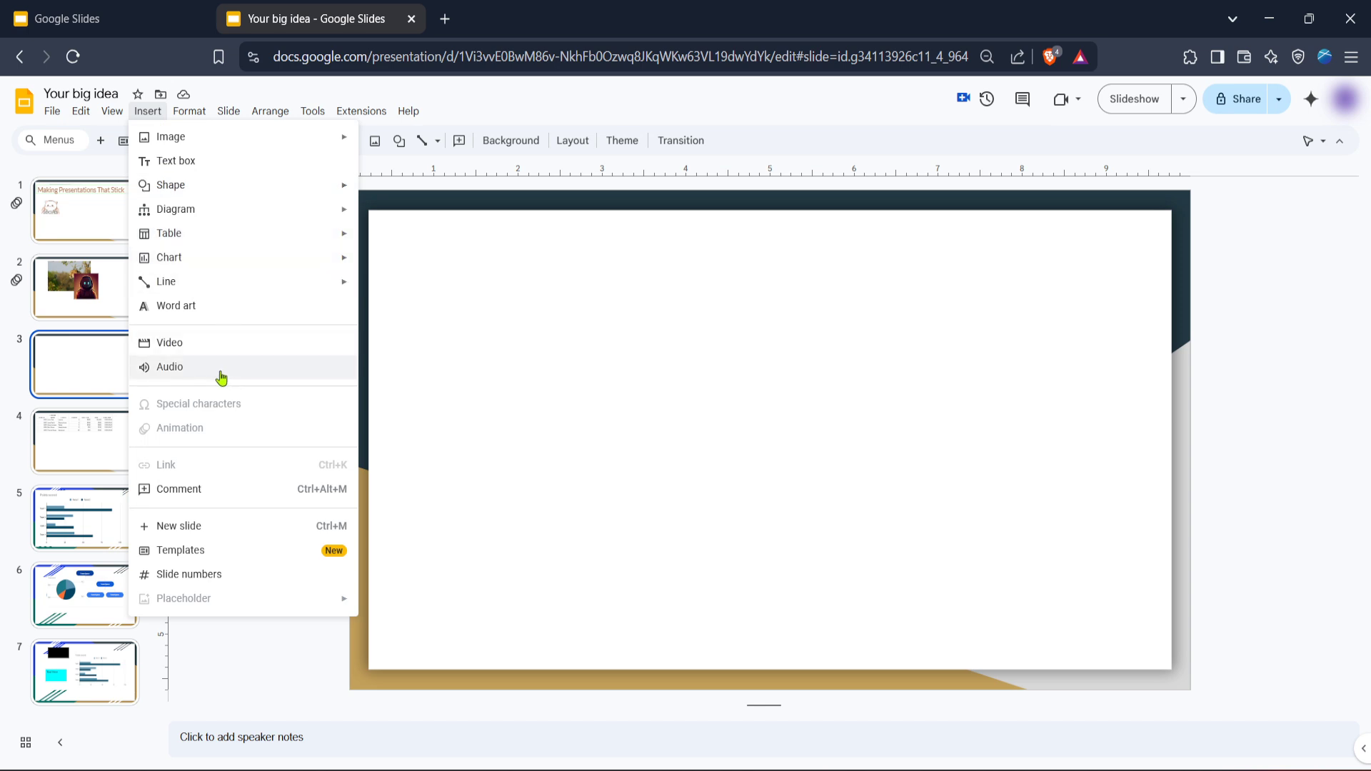
left_click(170, 367)
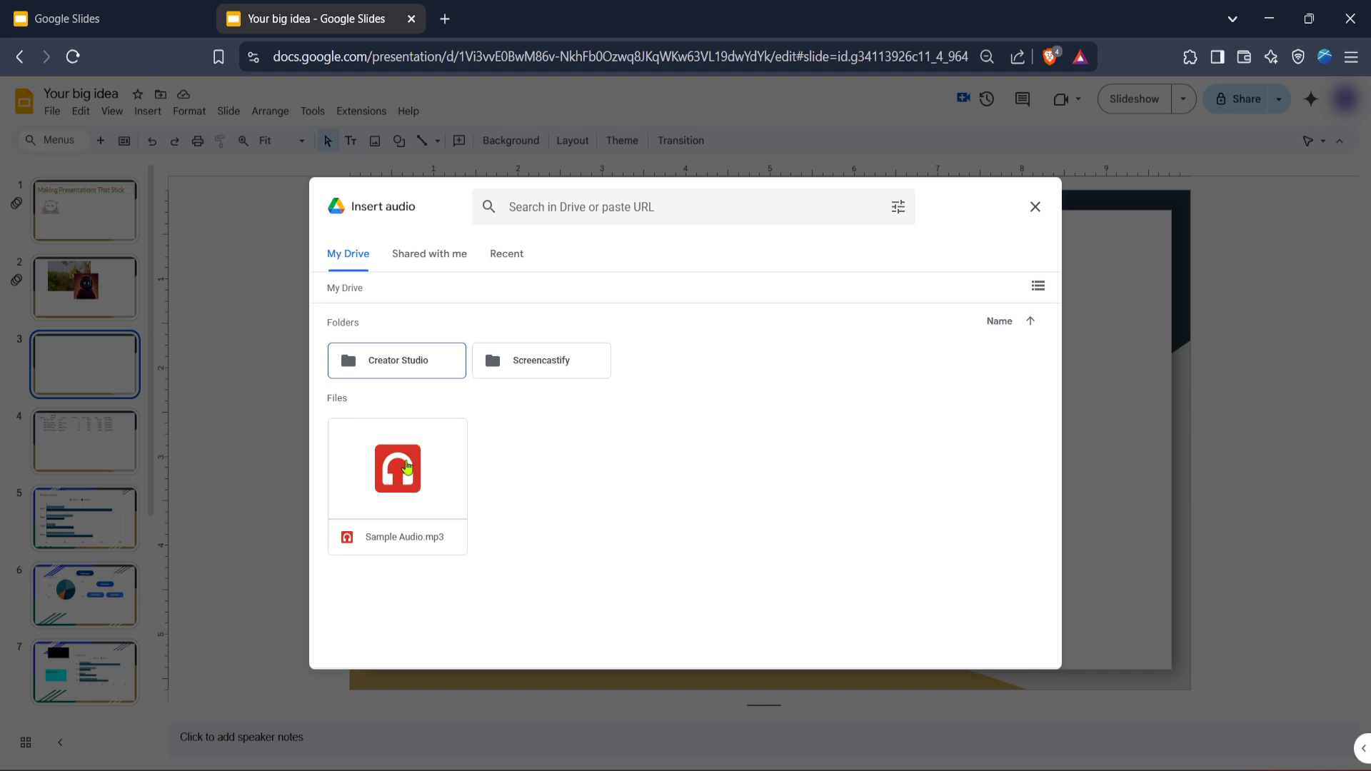
Step: Insert Sample Audio.mp3 from My Drive onto slide 3 as an audio icon
double_click(397, 468)
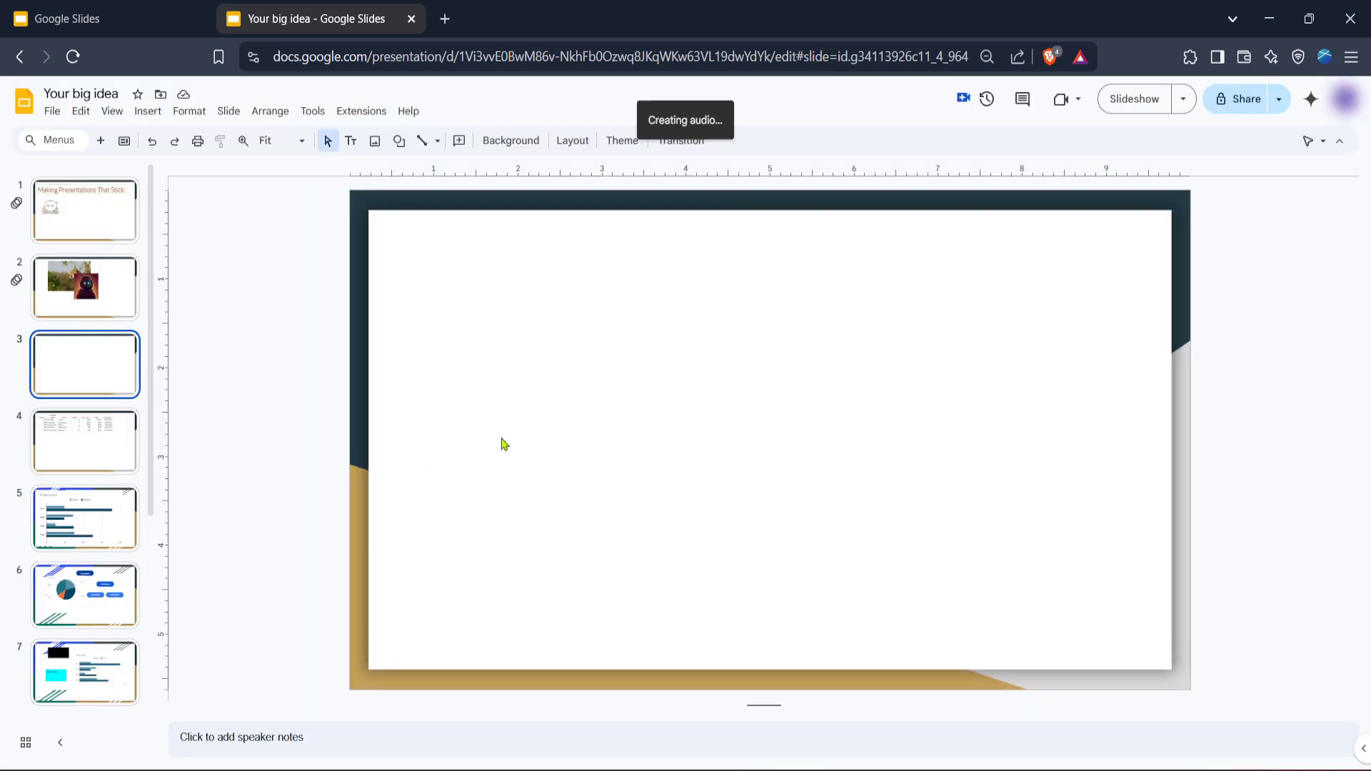
mouse_move(694, 416)
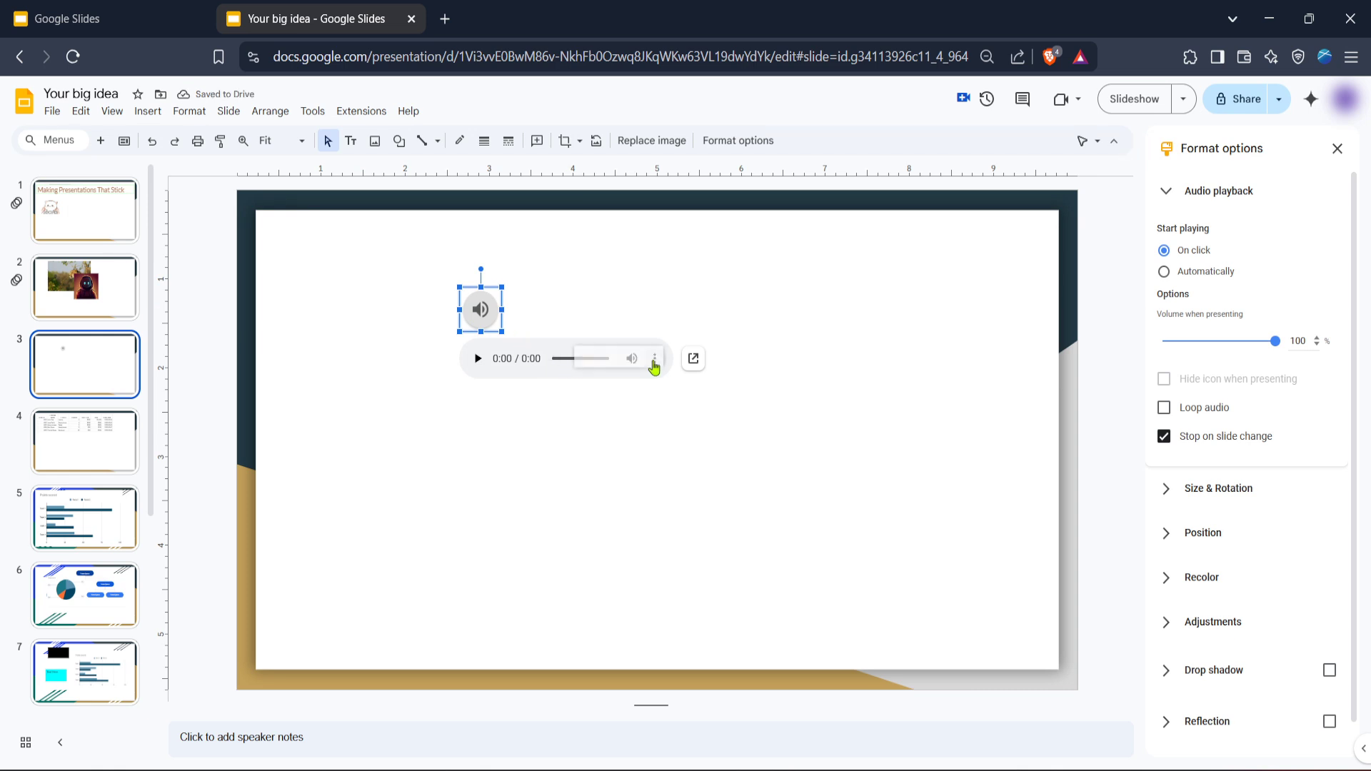
left_click(653, 358)
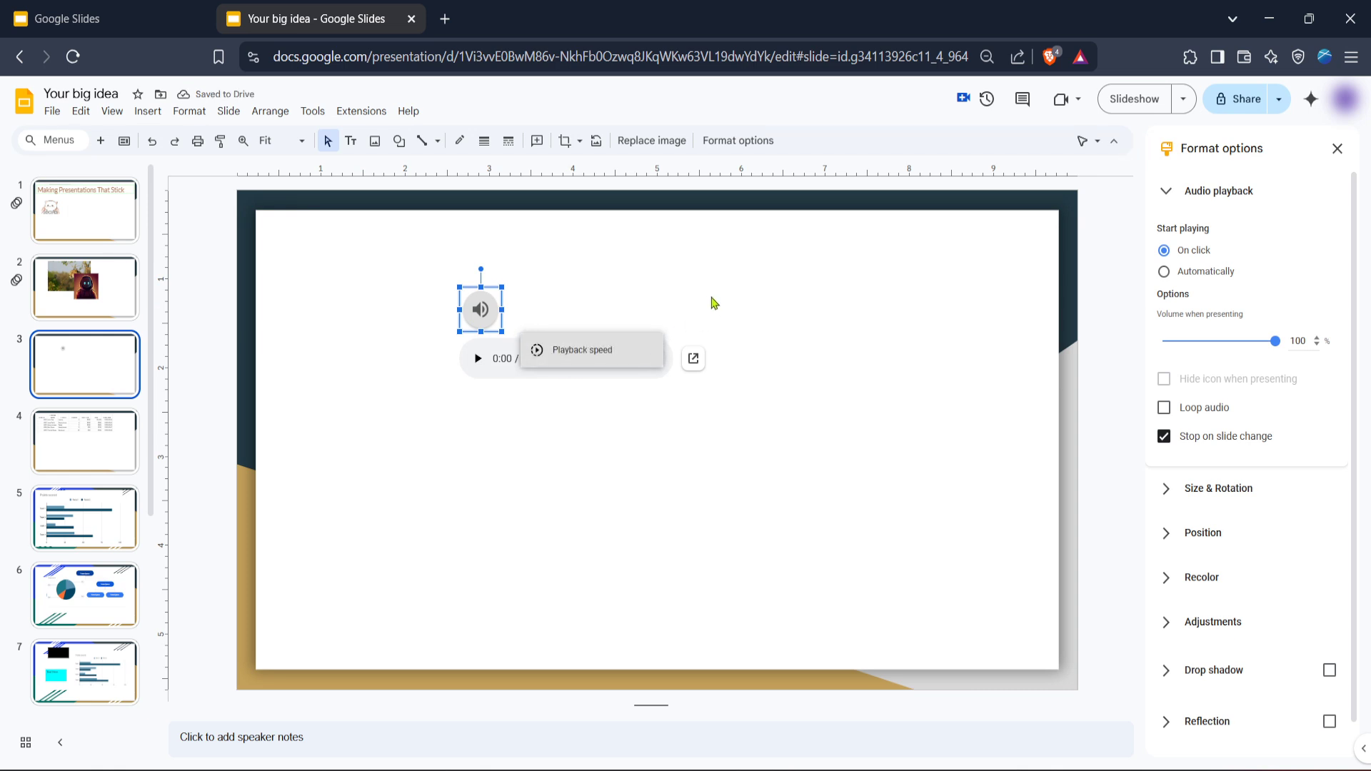
left_click(758, 295)
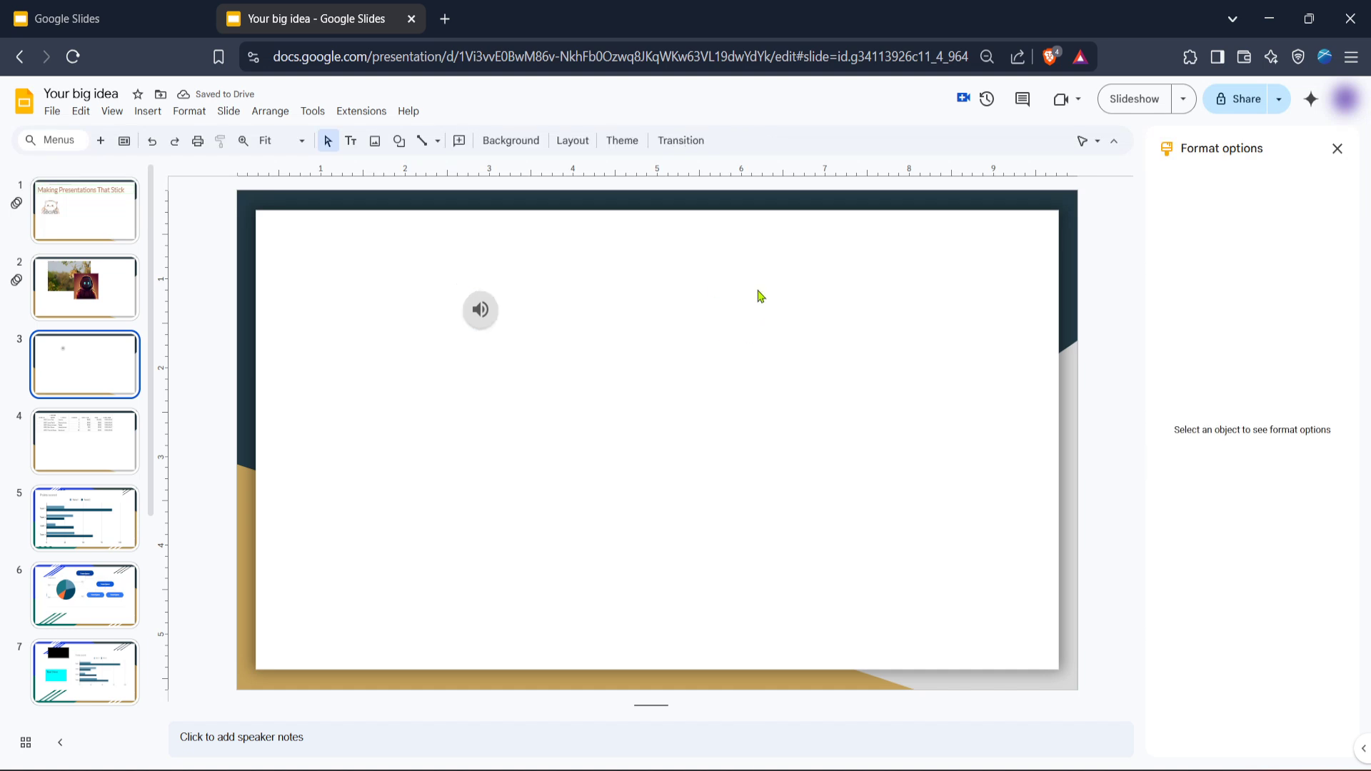
left_click(480, 310)
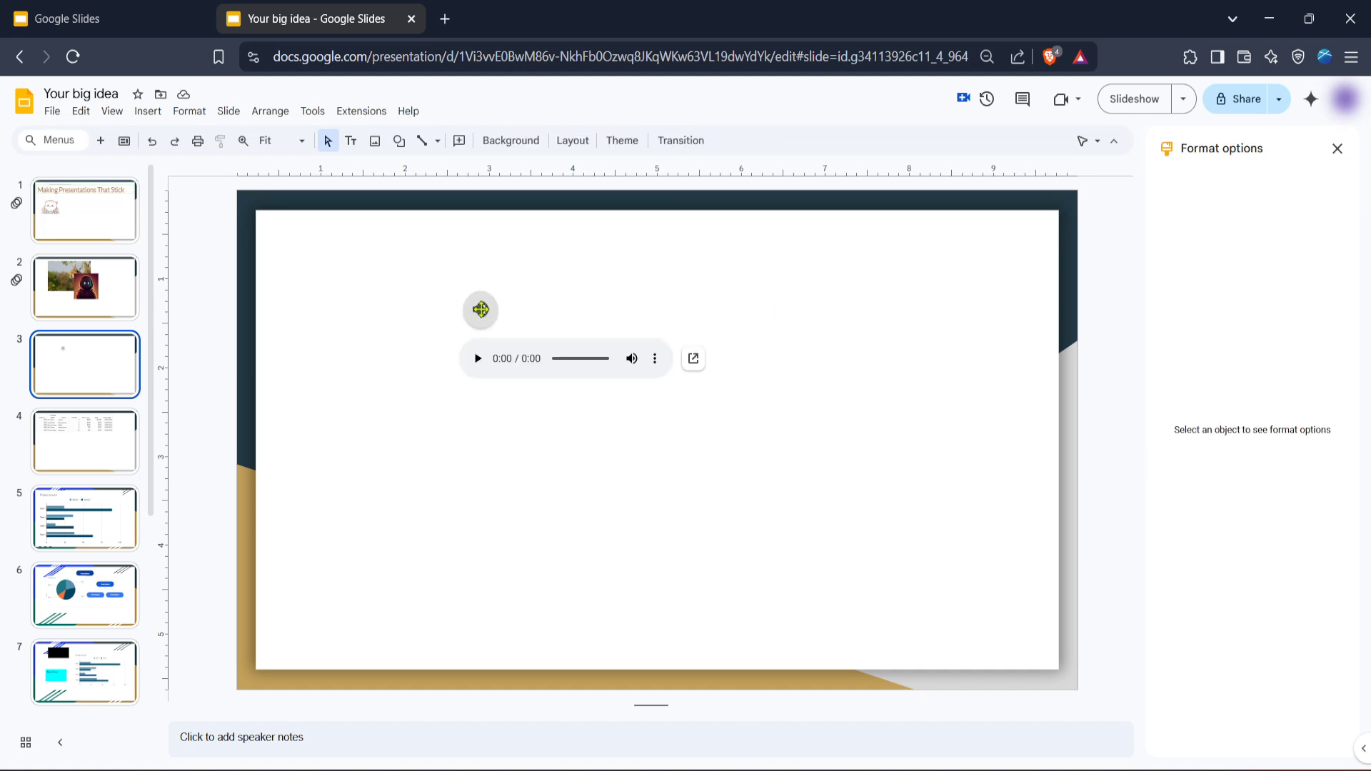
left_click(480, 310)
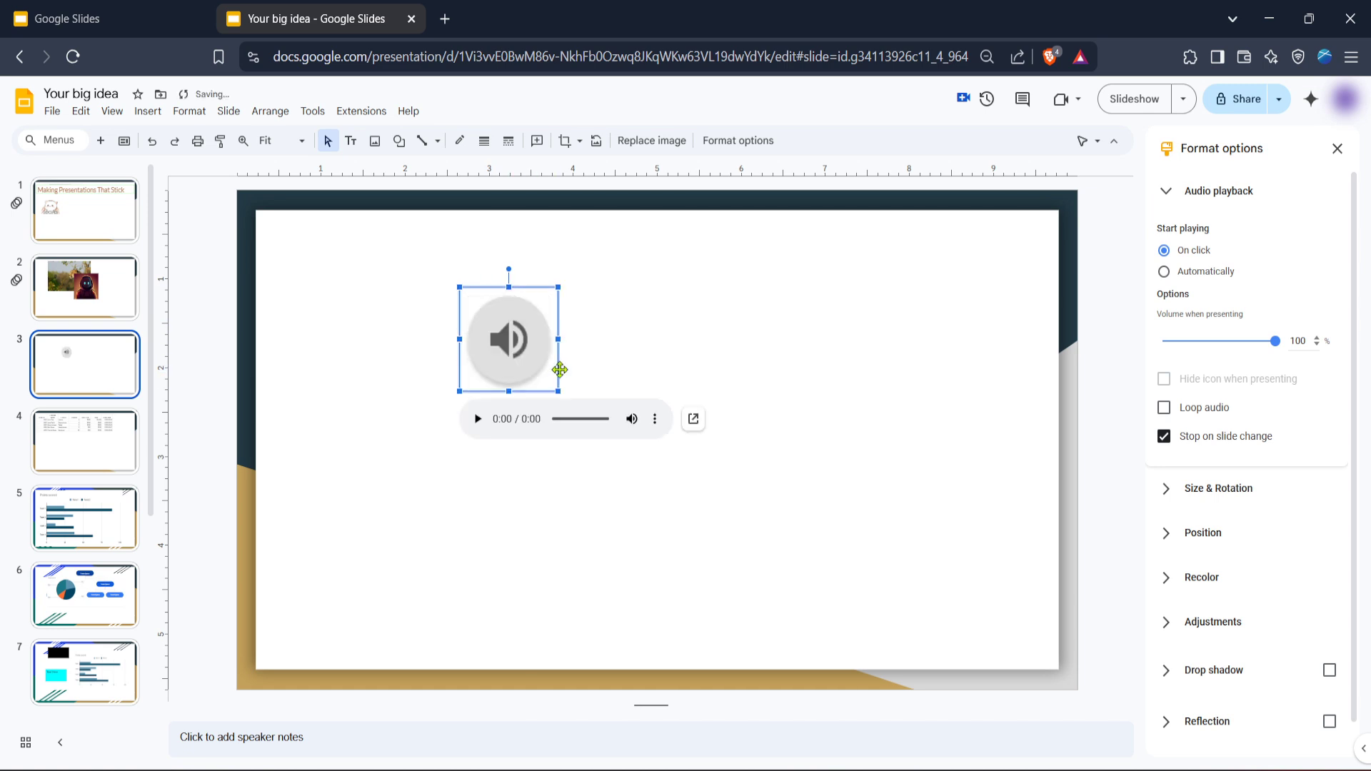
mouse_move(566, 359)
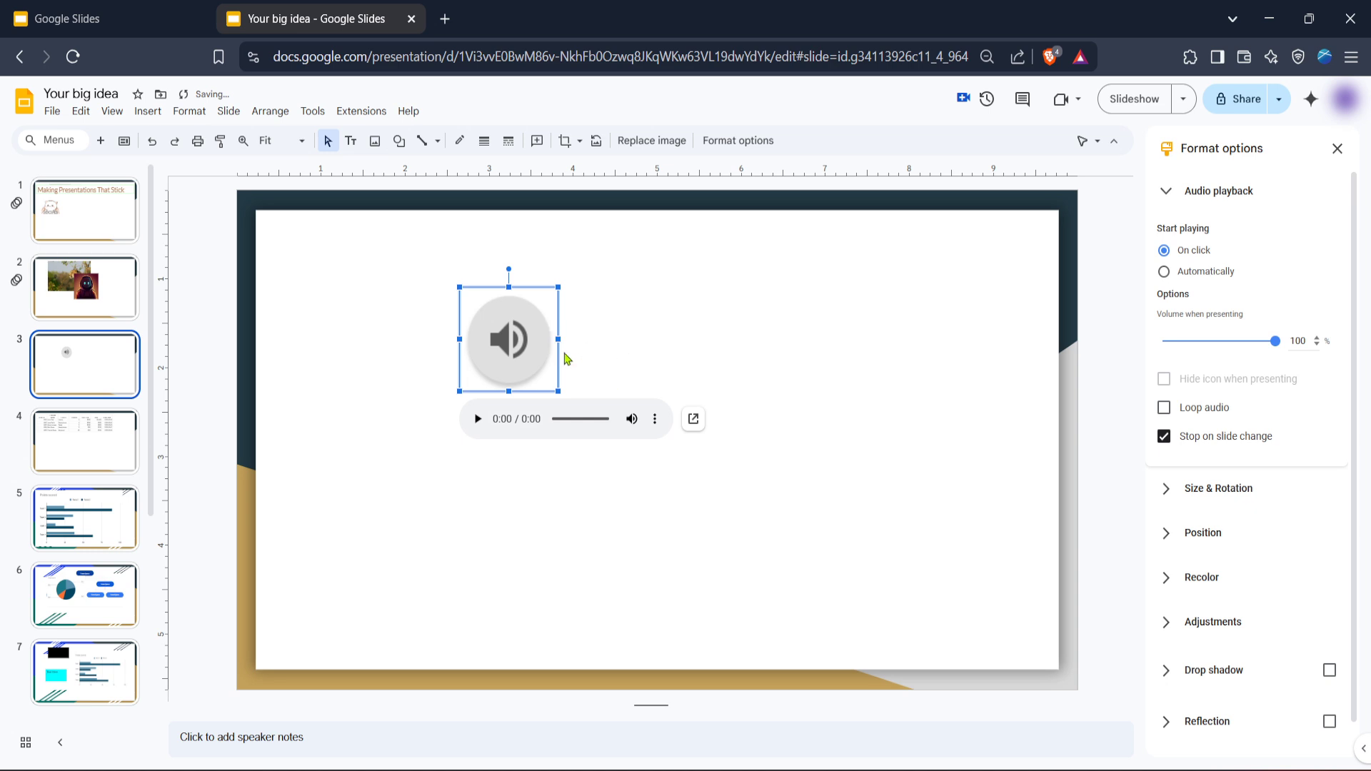
mouse_move(624, 357)
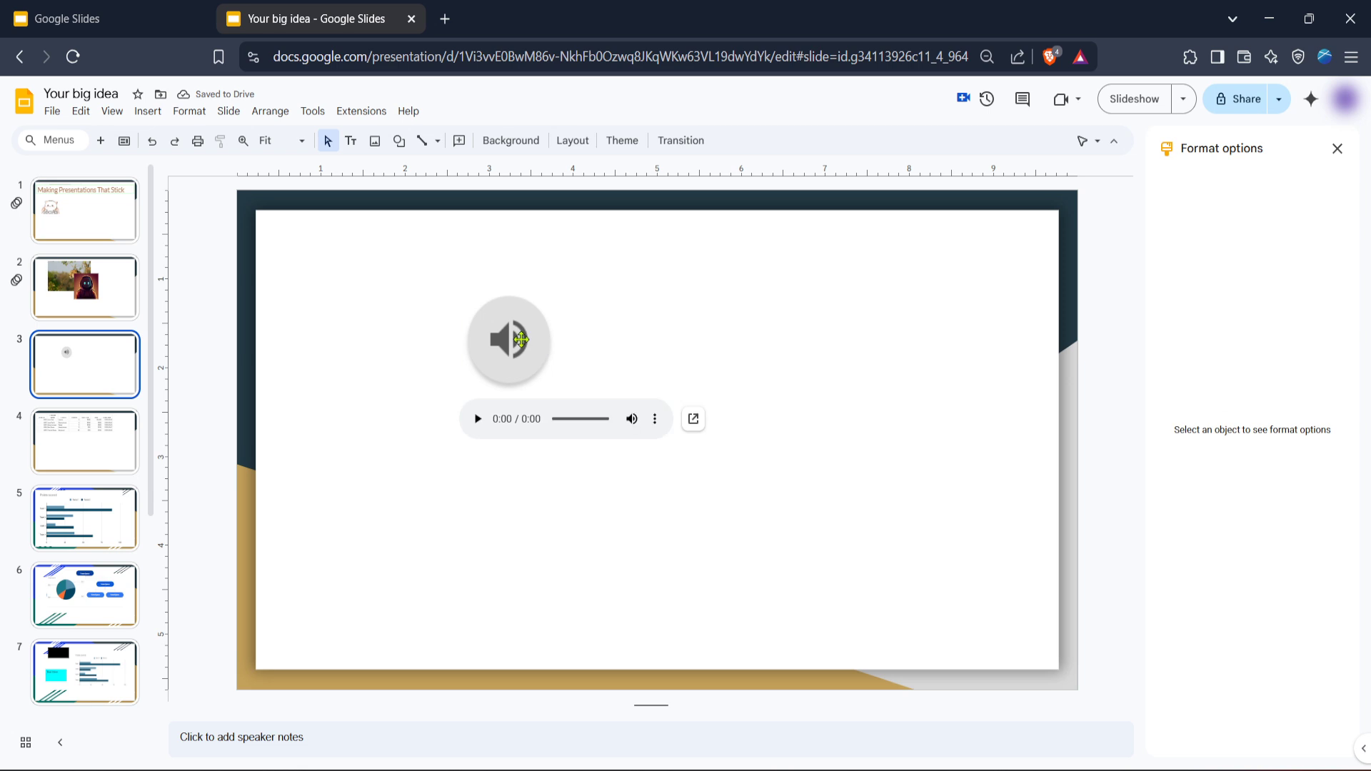
Step: Reselect the enlarged audio icon and fine-tune its size slightly smaller
left_click(509, 340)
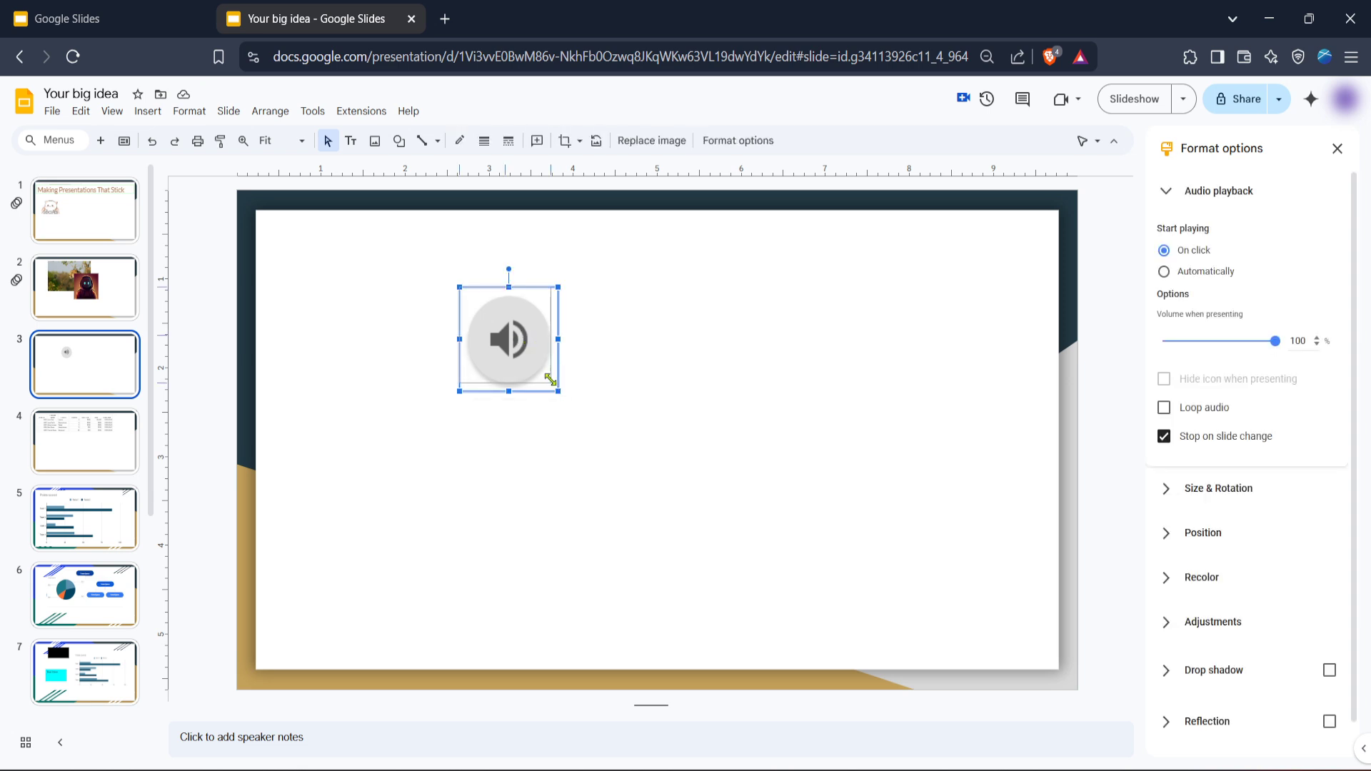
left_click(507, 340)
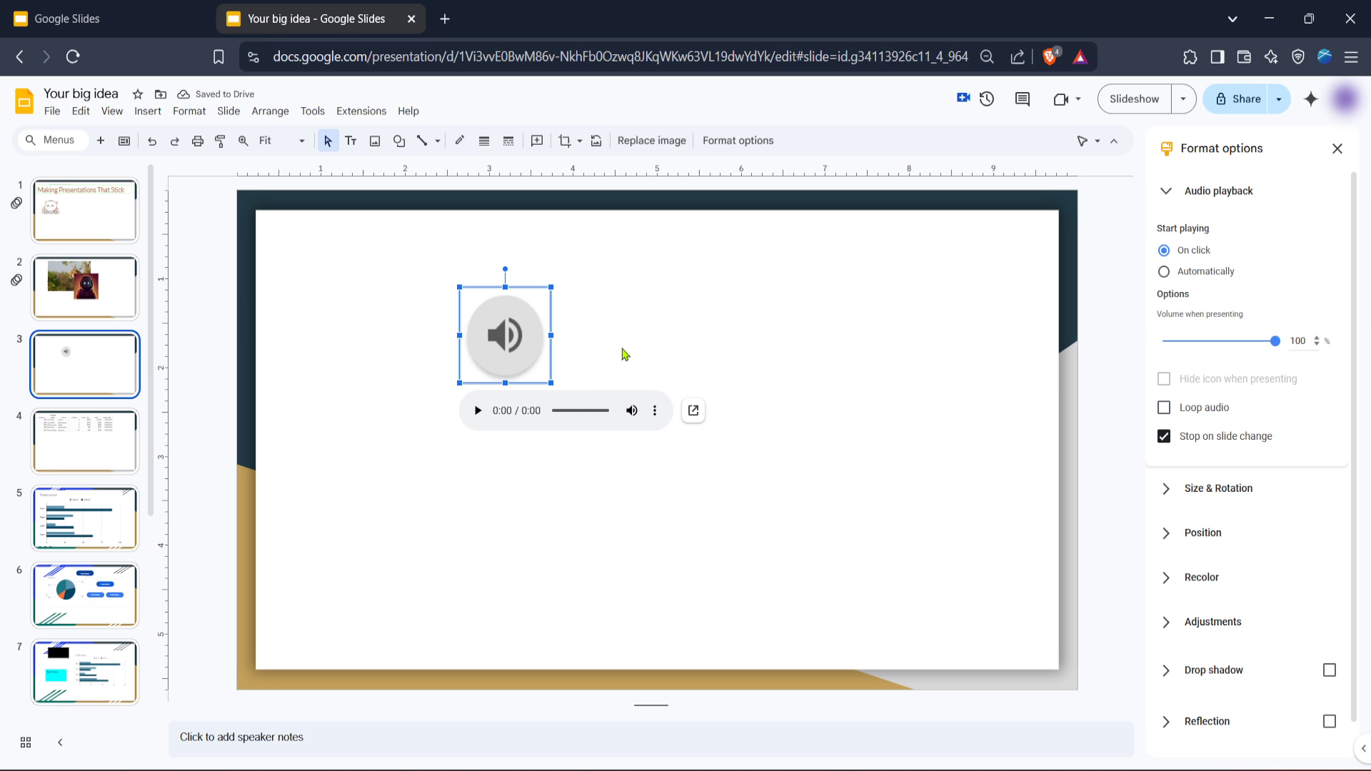
mouse_move(1208, 272)
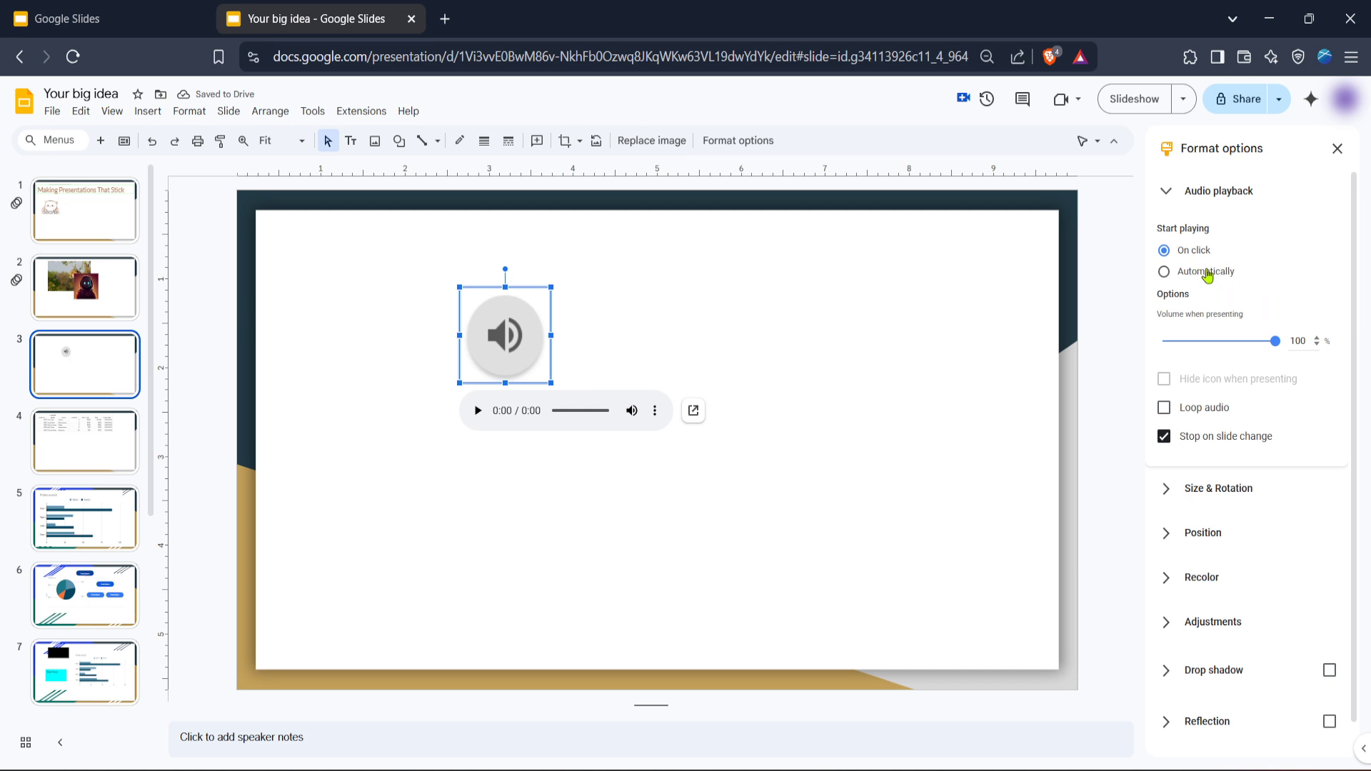
Step: Set the audio's Start playing option to Automatically and collapse the Recolor section
left_click(1164, 272)
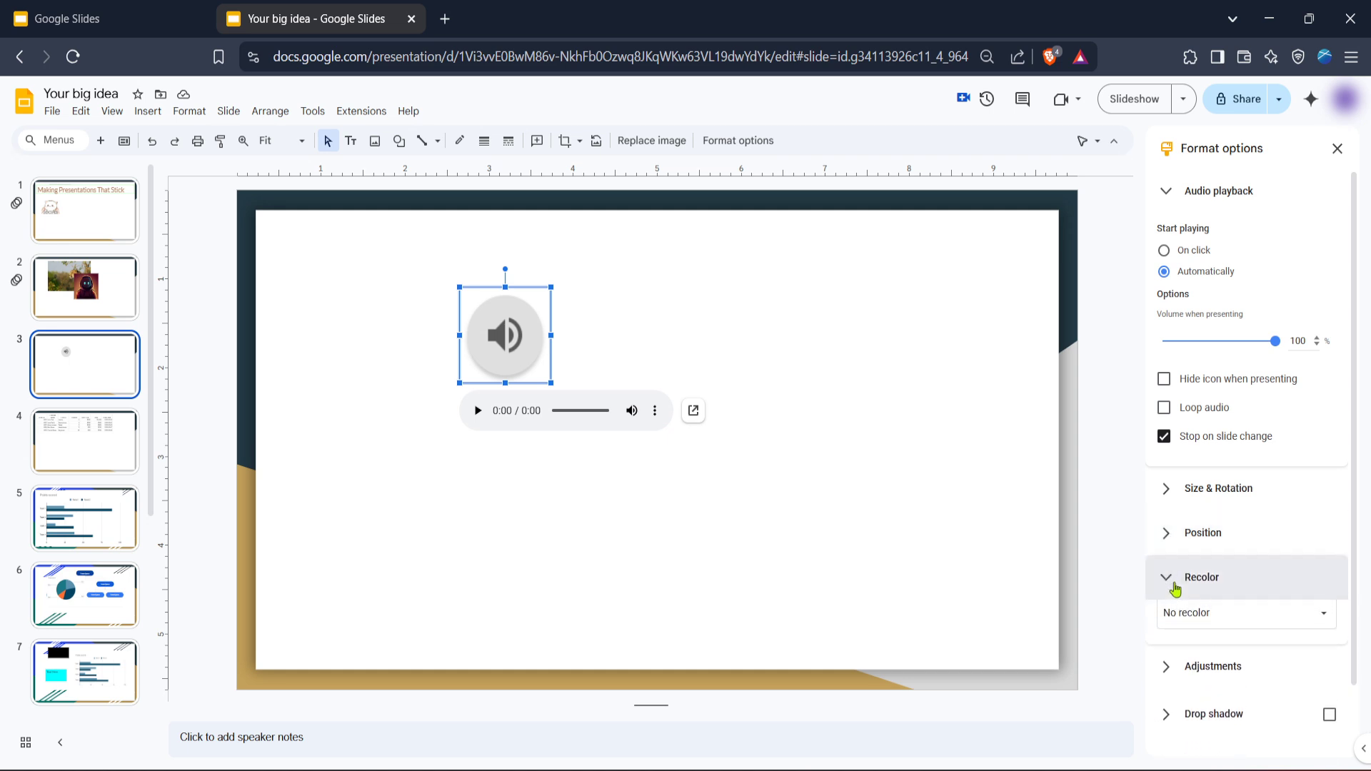
left_click(1202, 577)
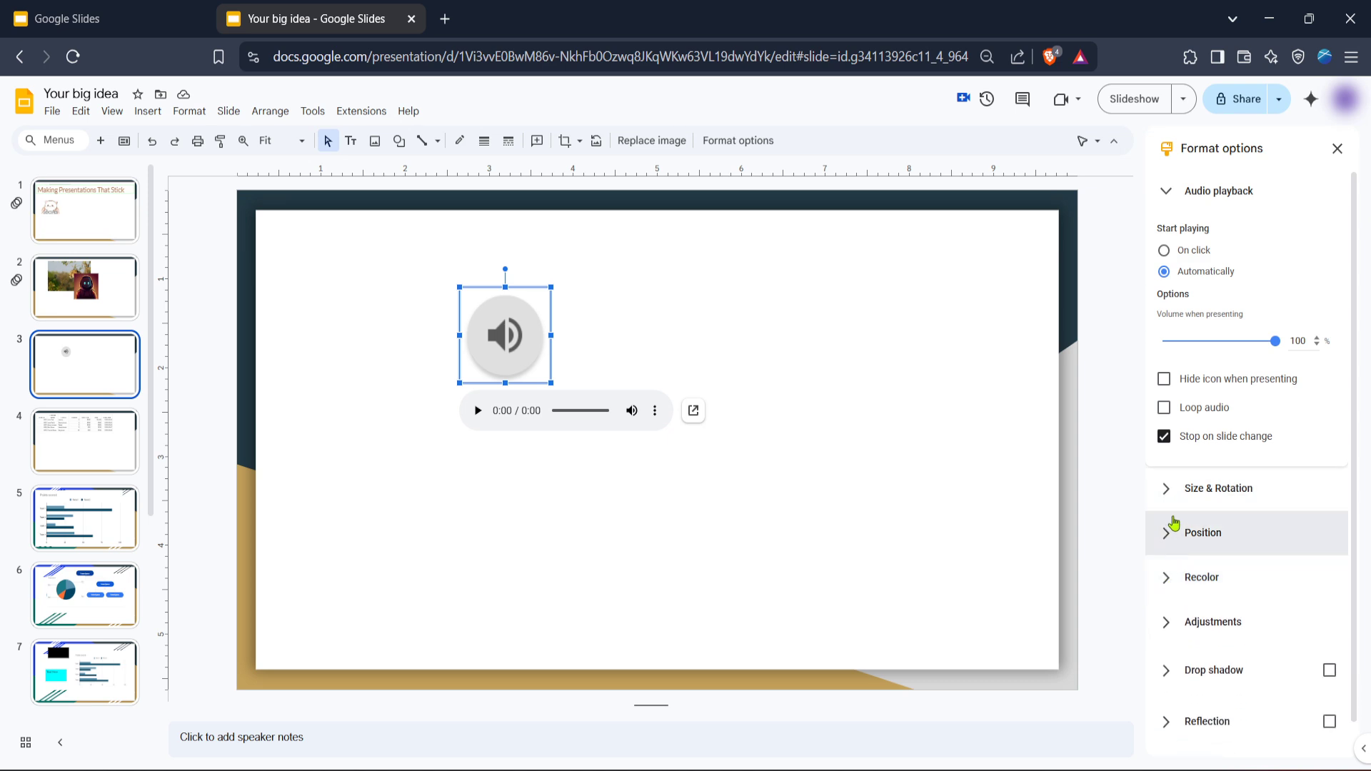
mouse_move(940, 464)
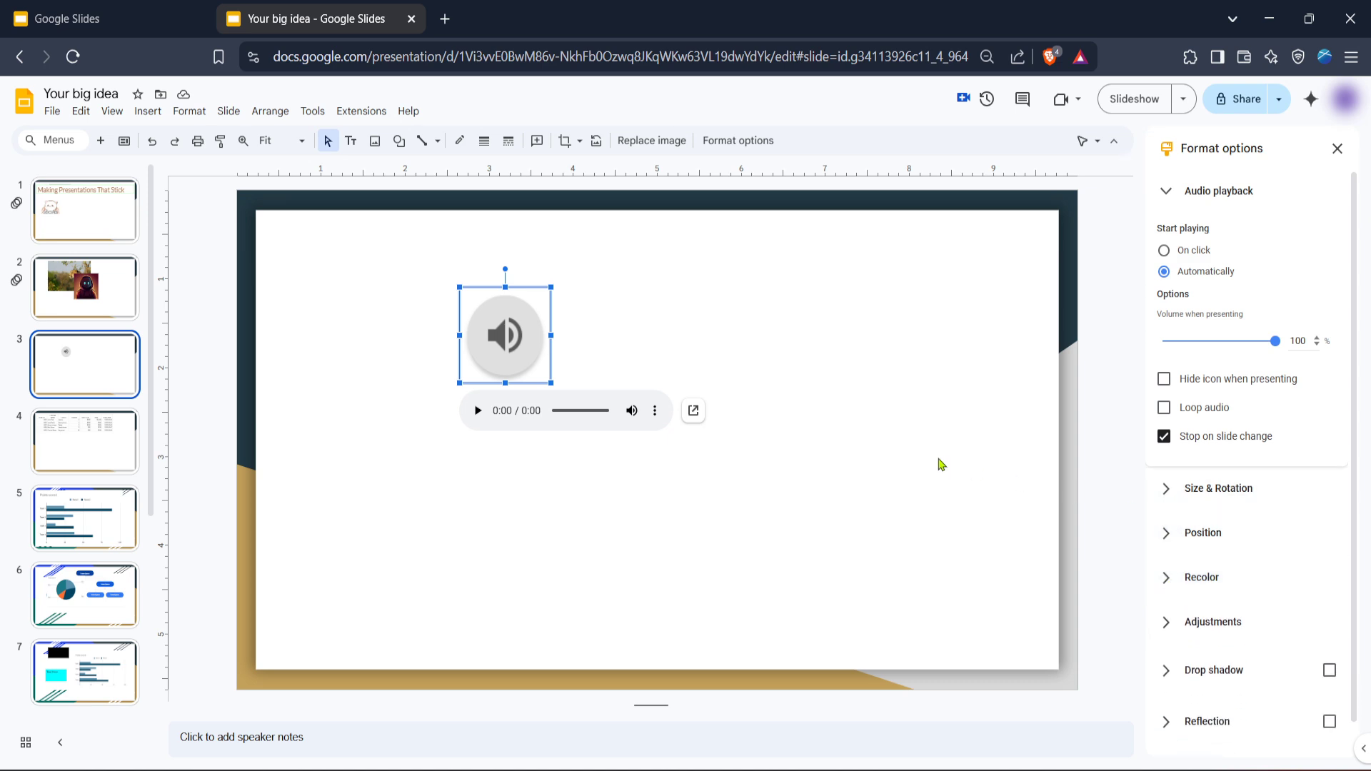
mouse_move(984, 416)
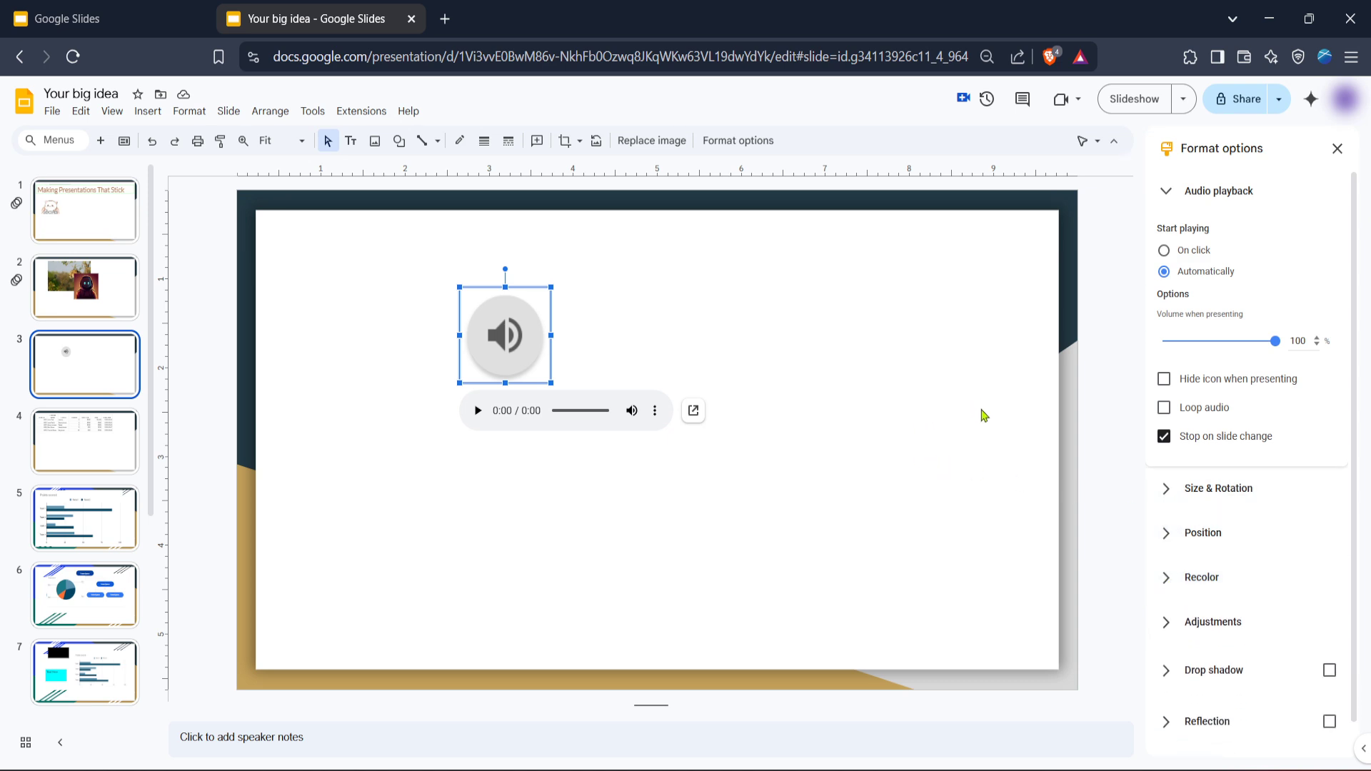